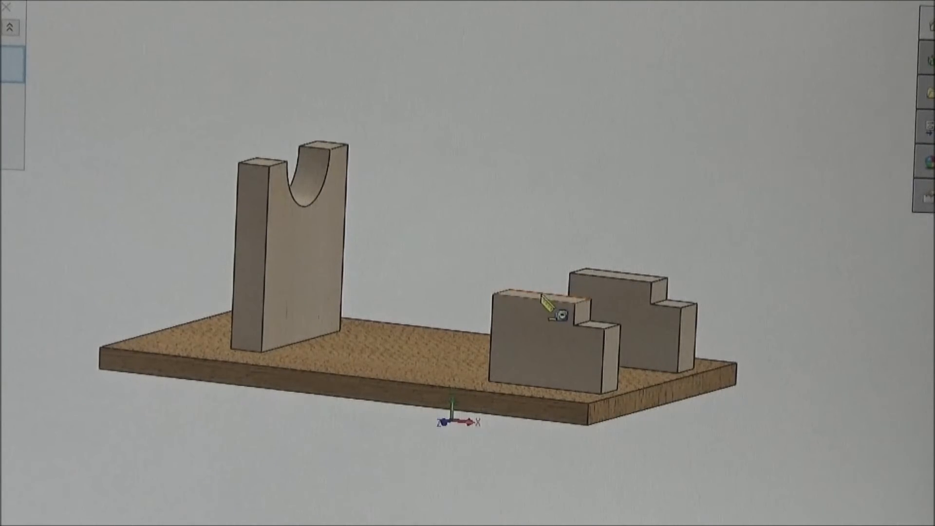
- Measure the front stepped block's top face: area 1.750 in², perimeter 5.750 in
{"action": "left_click", "coordinate": [540, 294]}
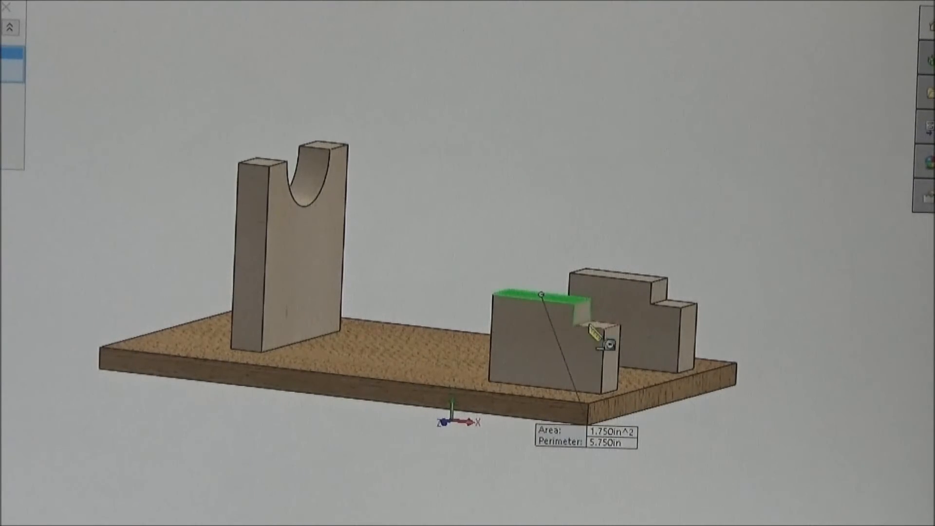